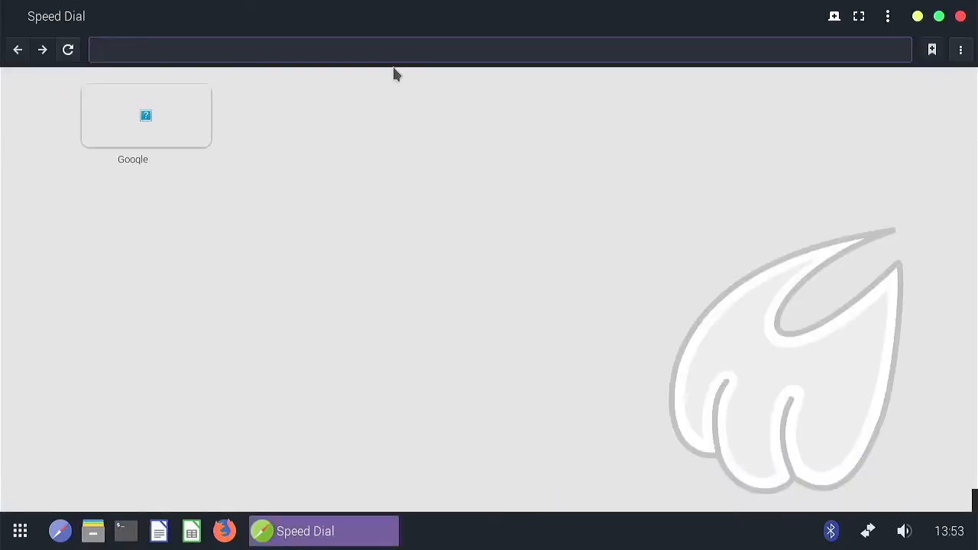
Step: Visit raspberrypi.org and its All products page in Midori, then open a Speed Dial tab
{"action": "left_click", "coordinate": [497, 49]}
{"action": "type", "text": "https://www.raspberrypi.org/"}
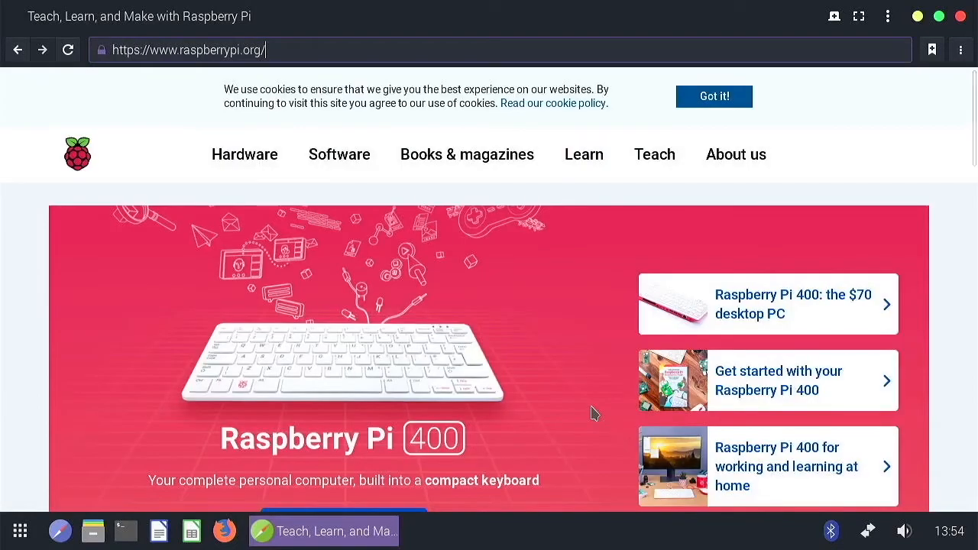
{"action": "mouse_move", "coordinate": [397, 273]}
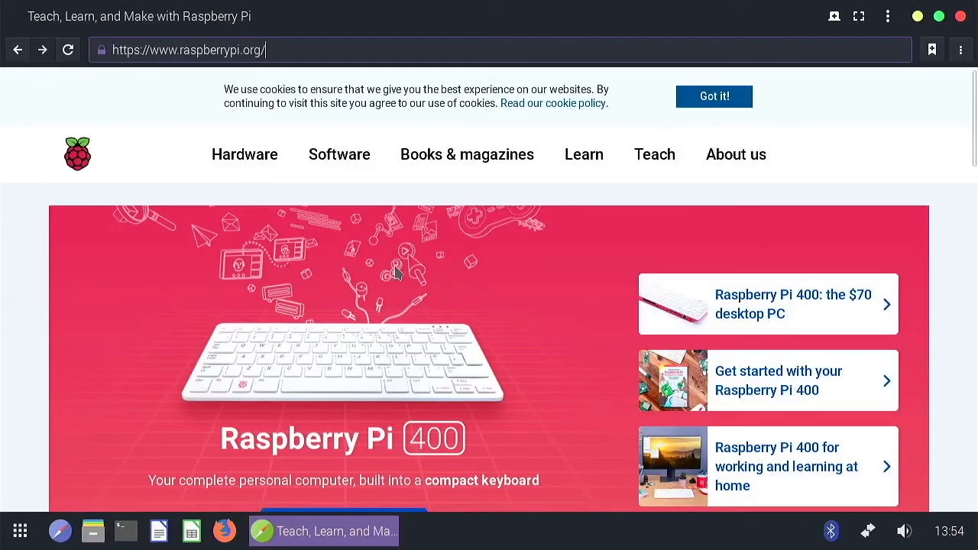
{"action": "mouse_move", "coordinate": [287, 351]}
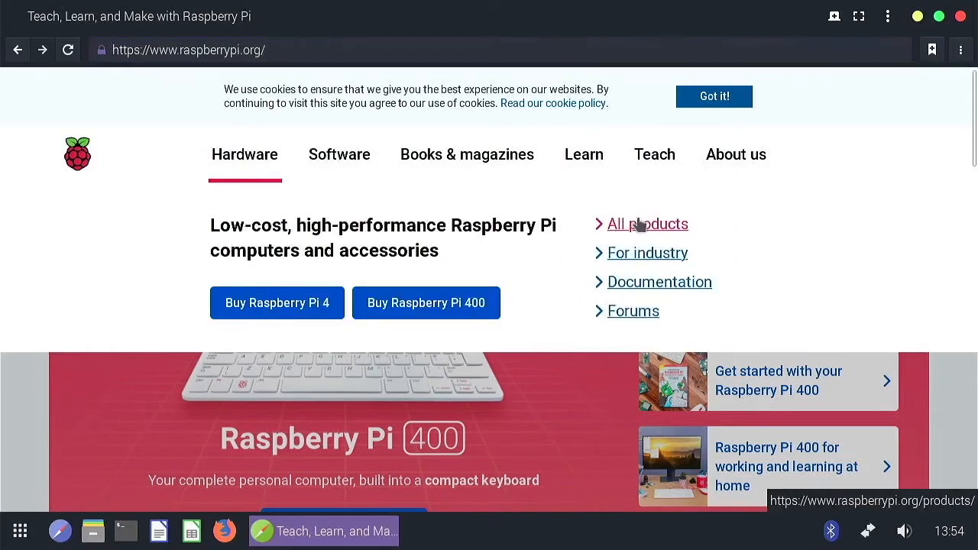
{"action": "left_click", "coordinate": [648, 224]}
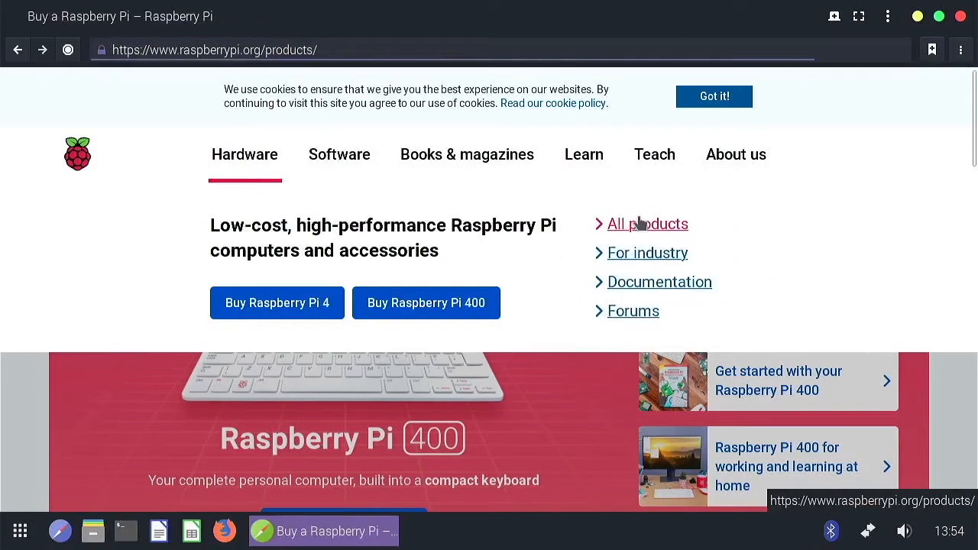
{"action": "left_click", "coordinate": [647, 223]}
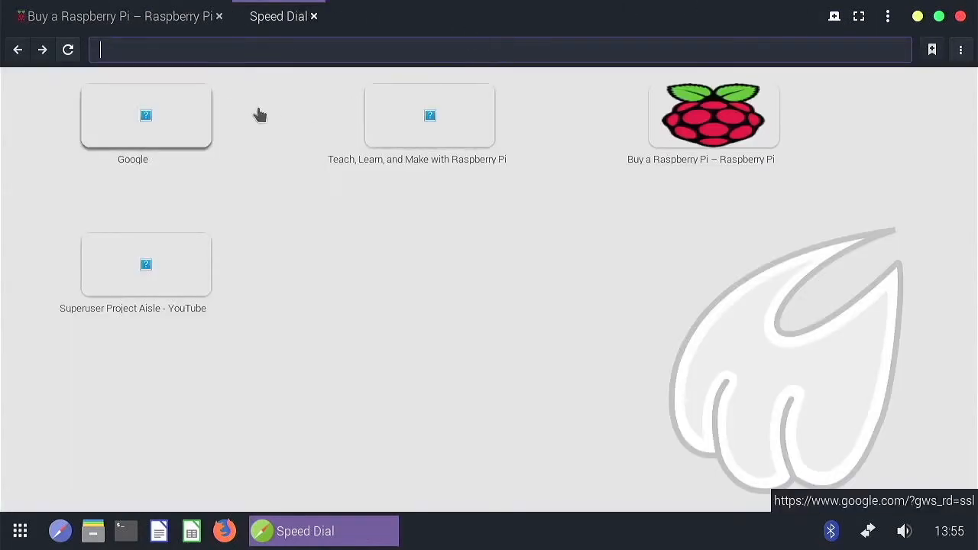
Step: Return to the 'Buy a Raspberry Pi' tab and scroll to the computers and microcontrollers listings
{"action": "left_click", "coordinate": [114, 16]}
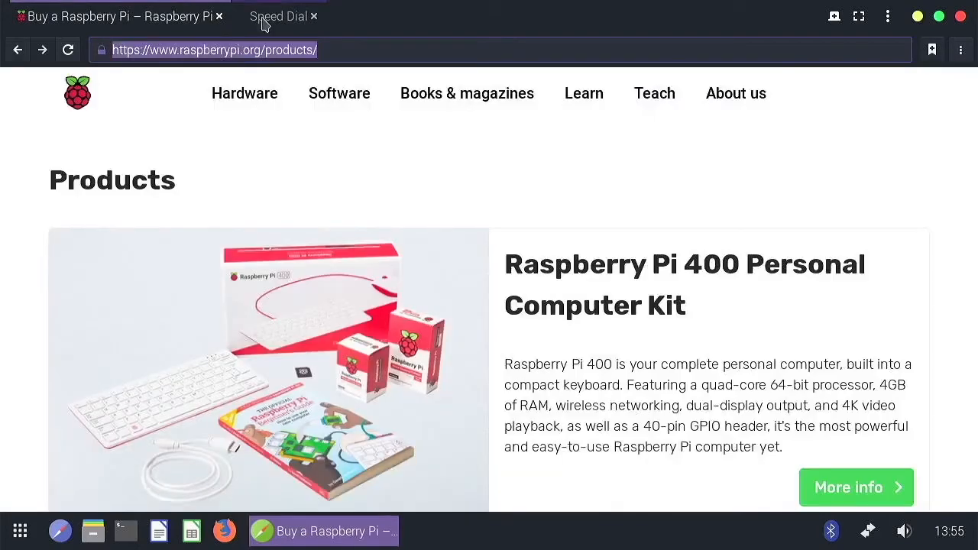
{"action": "scroll", "scroll_direction": "down", "scroll_amount": 3}
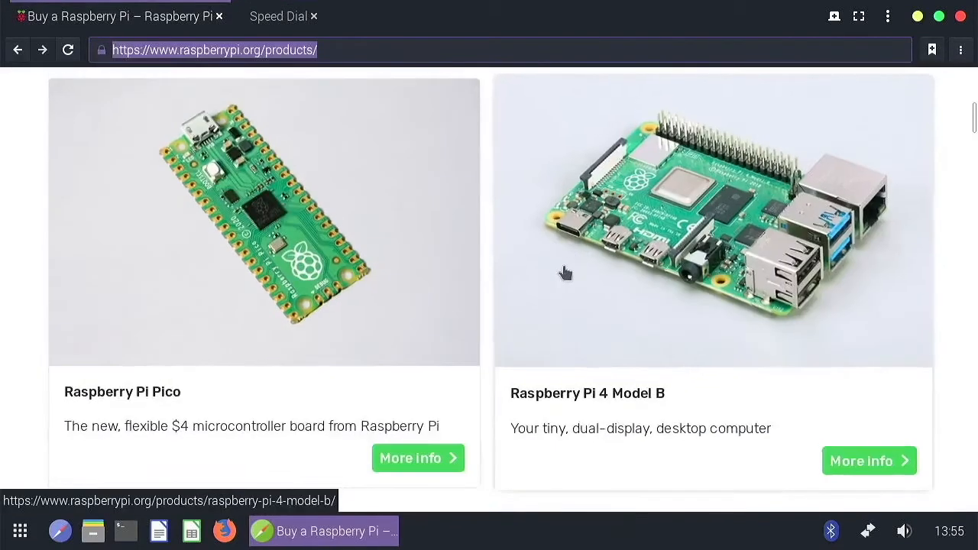
{"action": "scroll", "scroll_direction": "down", "scroll_amount": 3}
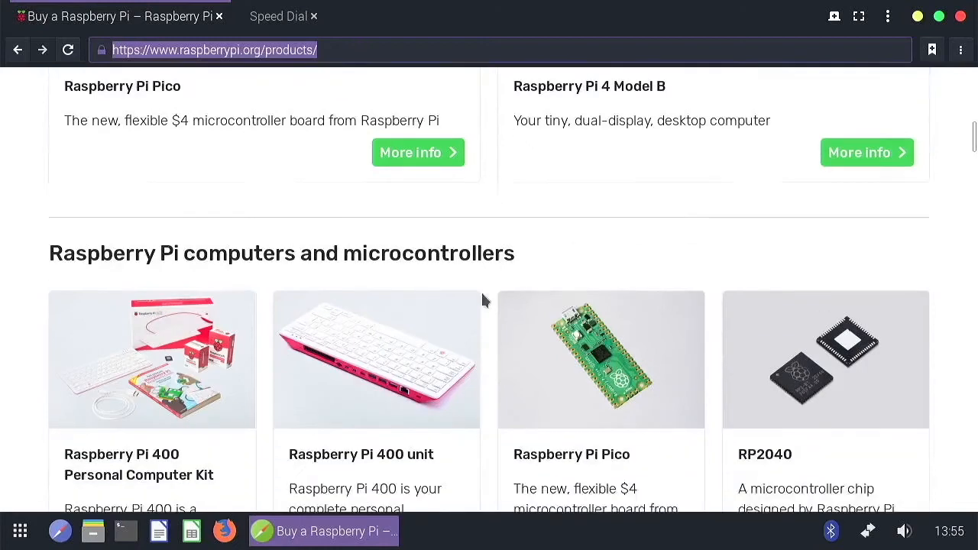
{"action": "scroll", "scroll_direction": "down", "scroll_amount": 3}
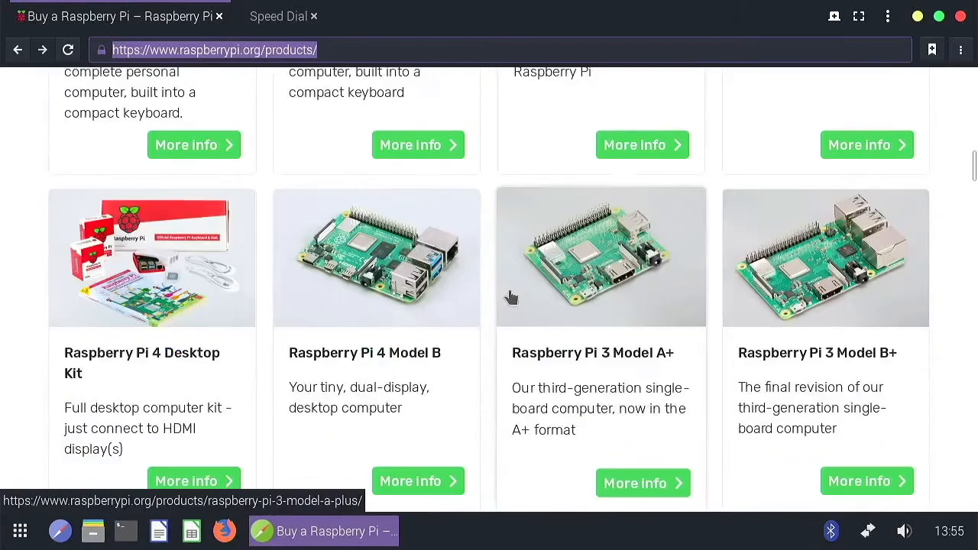
{"action": "mouse_move", "coordinate": [643, 147]}
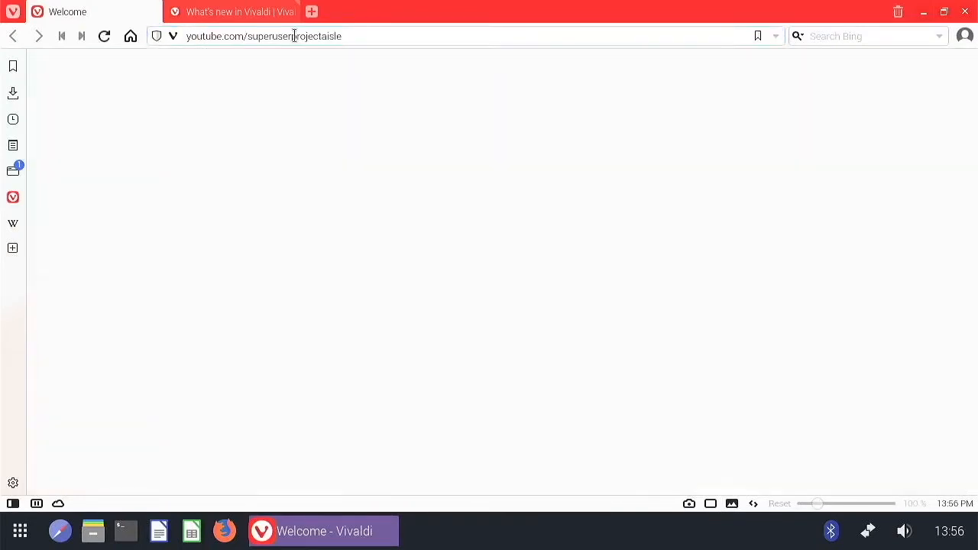
Step: Load youtube.com/superuserprojectaisle, then superuserprojectaisle.wordpress.com, accept cookies and open Blog
{"action": "key", "text": "Return"}
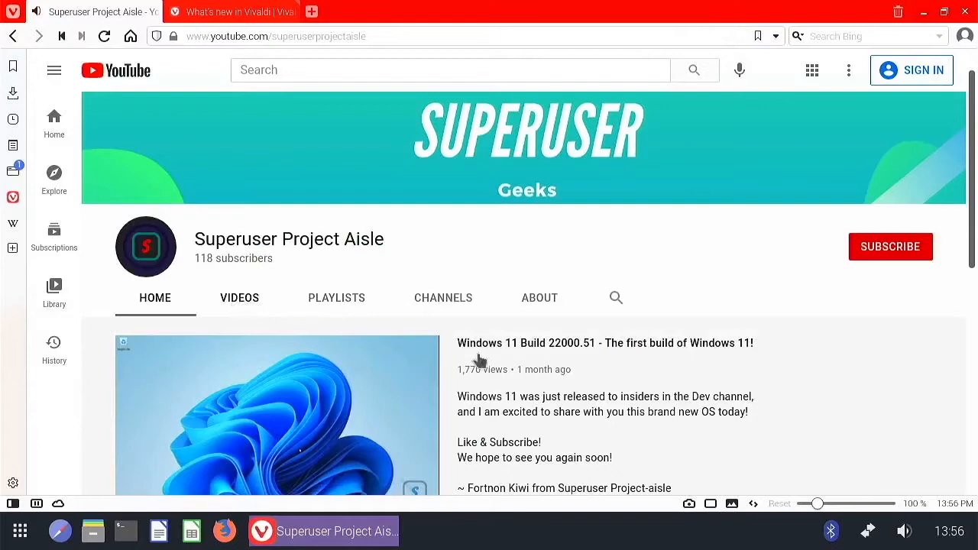
{"action": "left_click", "coordinate": [239, 298]}
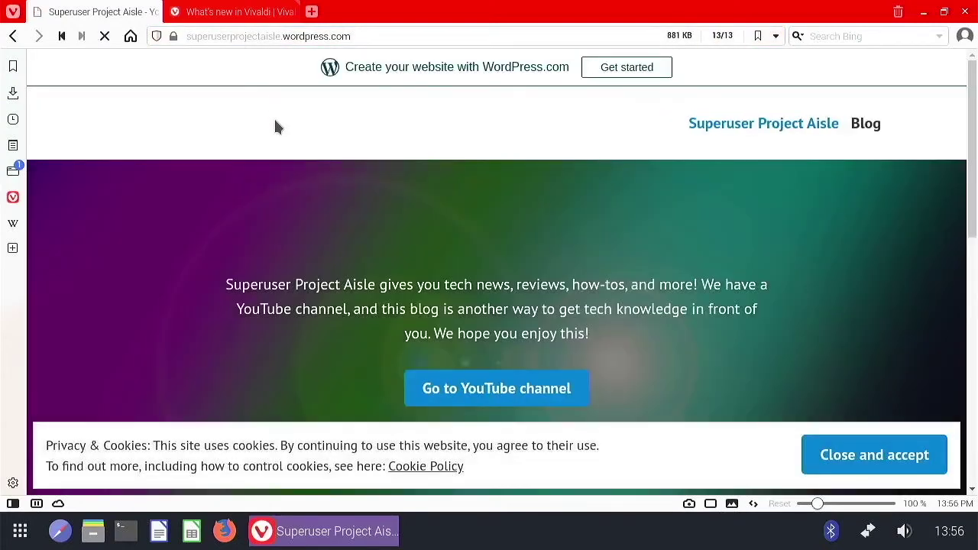
{"action": "left_click", "coordinate": [874, 454]}
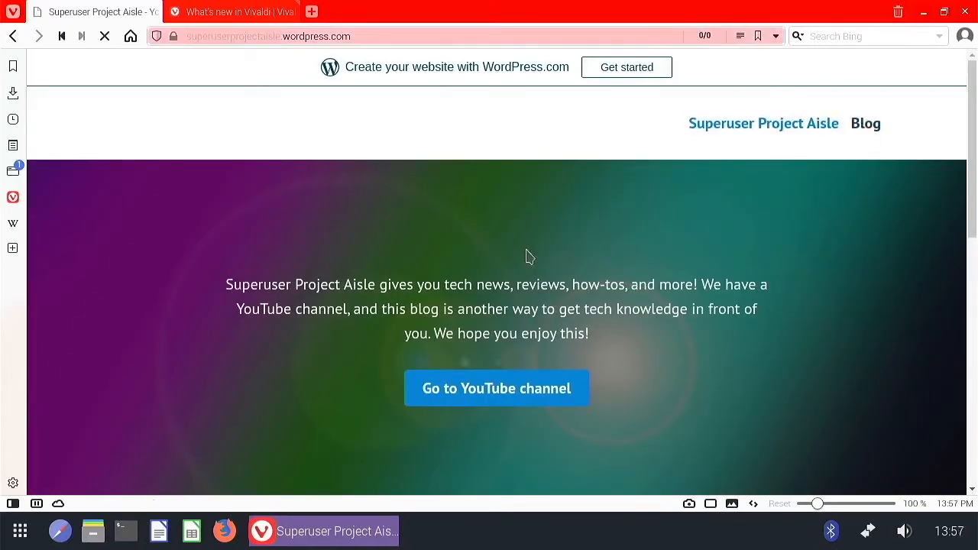
{"action": "left_click", "coordinate": [866, 123]}
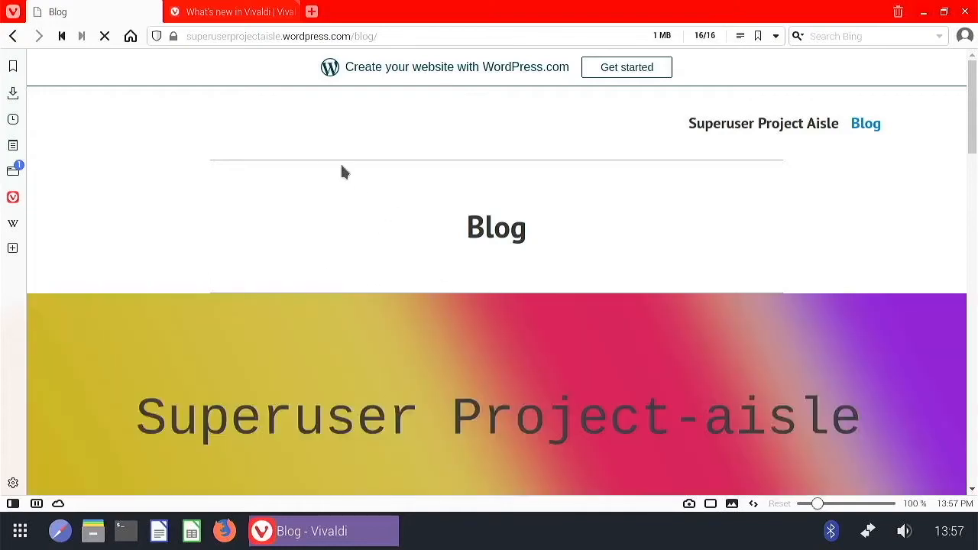
{"action": "mouse_move", "coordinate": [329, 179]}
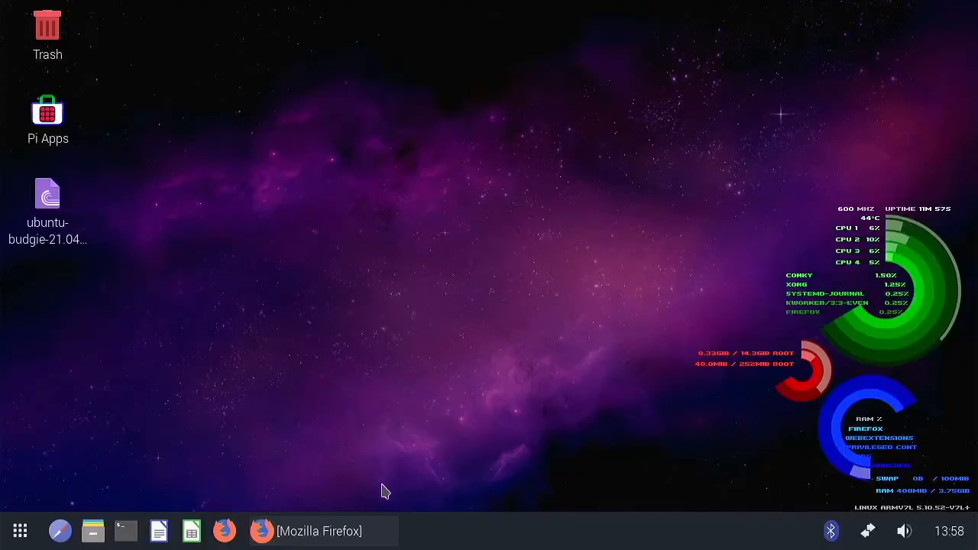
Step: In Firefox, show the channel's Videos tab, then load the WordPress blog and accept cookies
{"action": "left_click", "coordinate": [321, 530]}
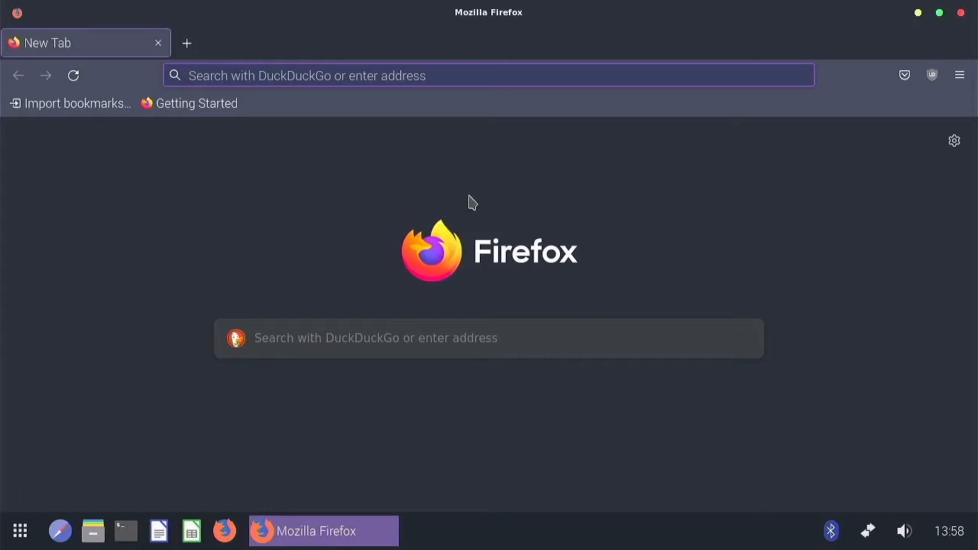
{"action": "type", "text": "youtube.com/superuserprojectaisle"}
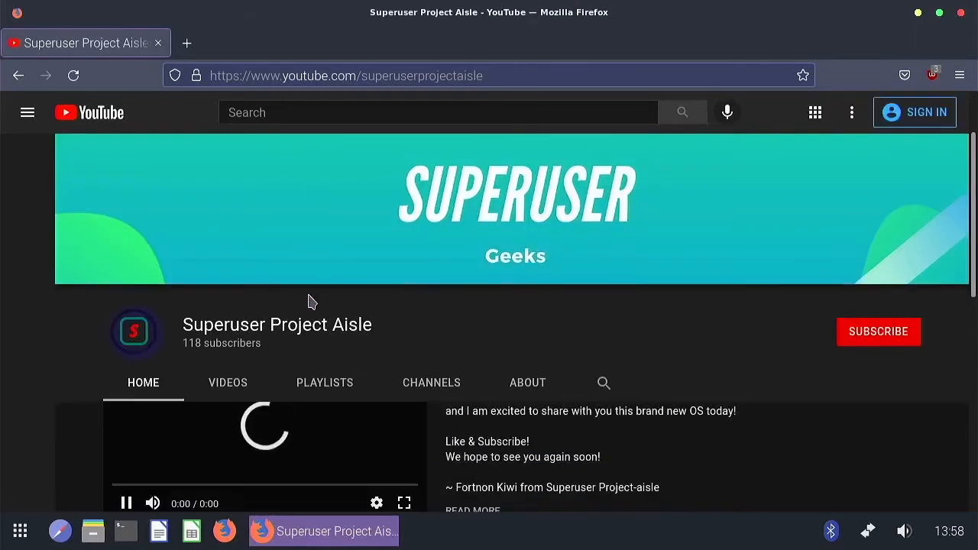
{"action": "scroll", "scroll_direction": "down", "scroll_amount": 3}
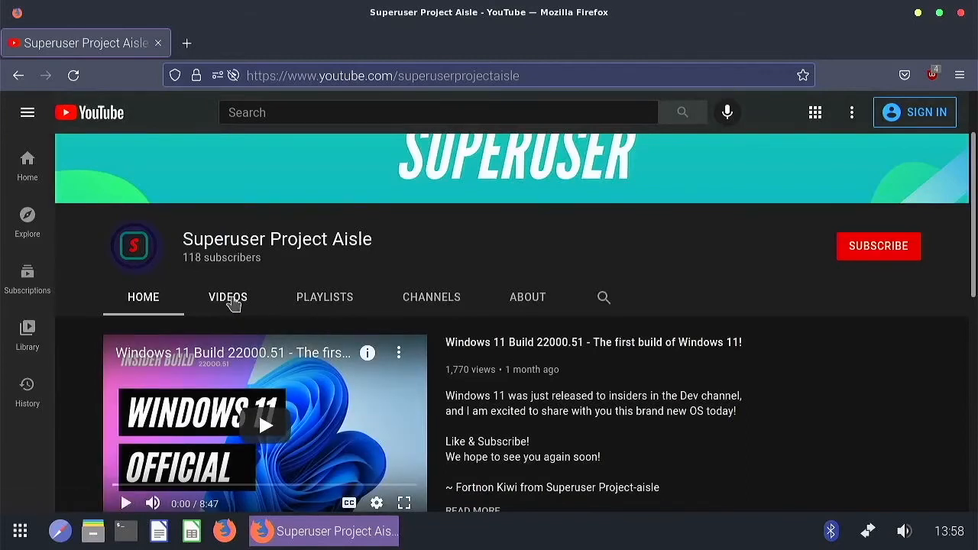
{"action": "left_click", "coordinate": [227, 296]}
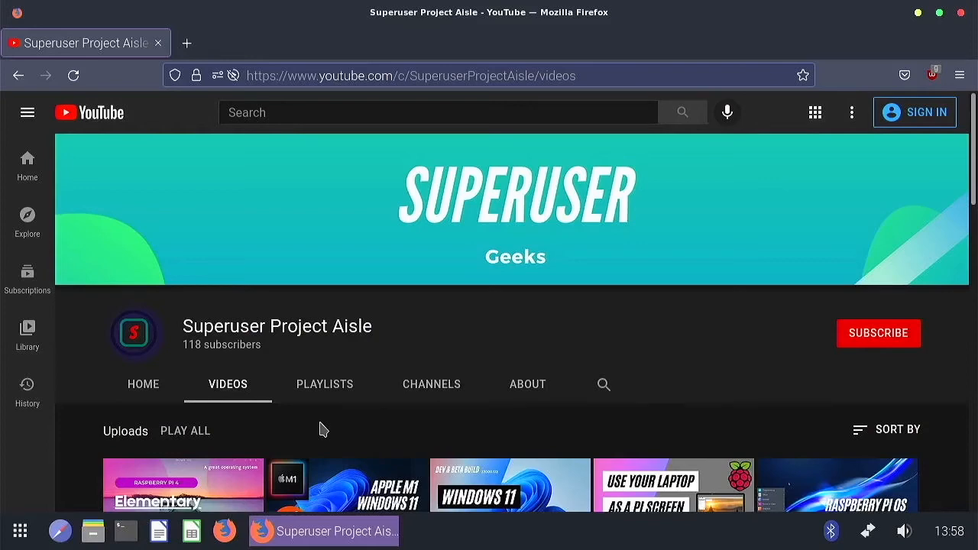
{"action": "left_click", "coordinate": [412, 75]}
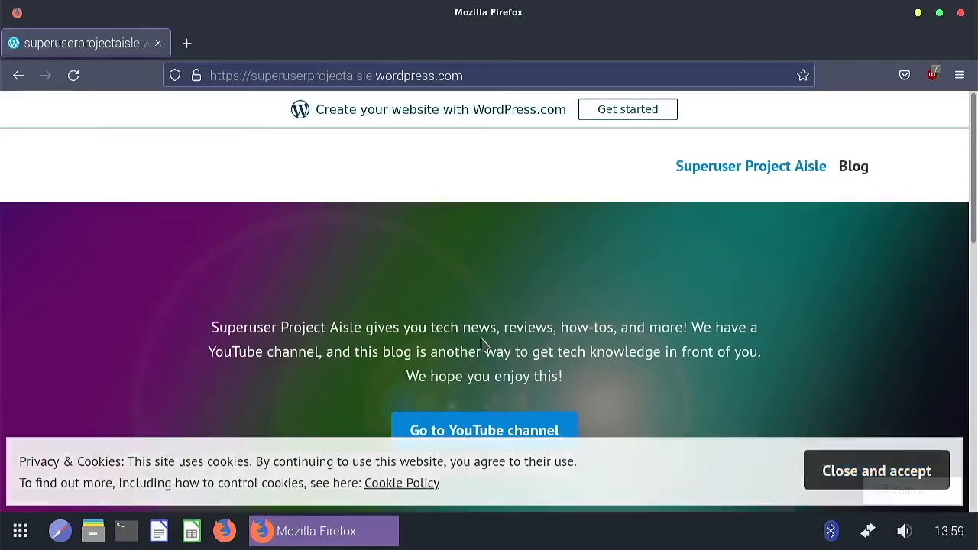
{"action": "left_click", "coordinate": [877, 470]}
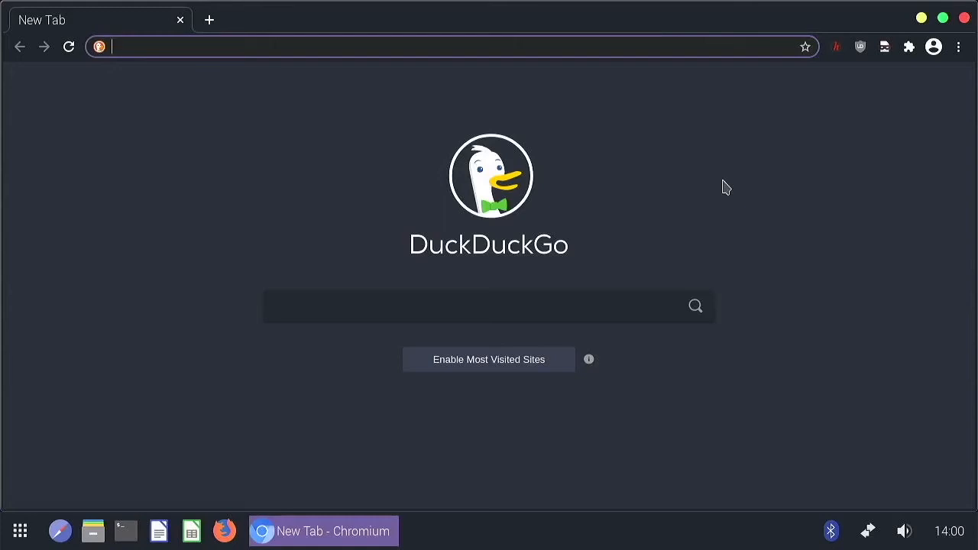
Step: Open the Superuser Project Aisle channel from the youtube.com suggestions in Chromium
{"action": "type", "text": "youtube.com"}
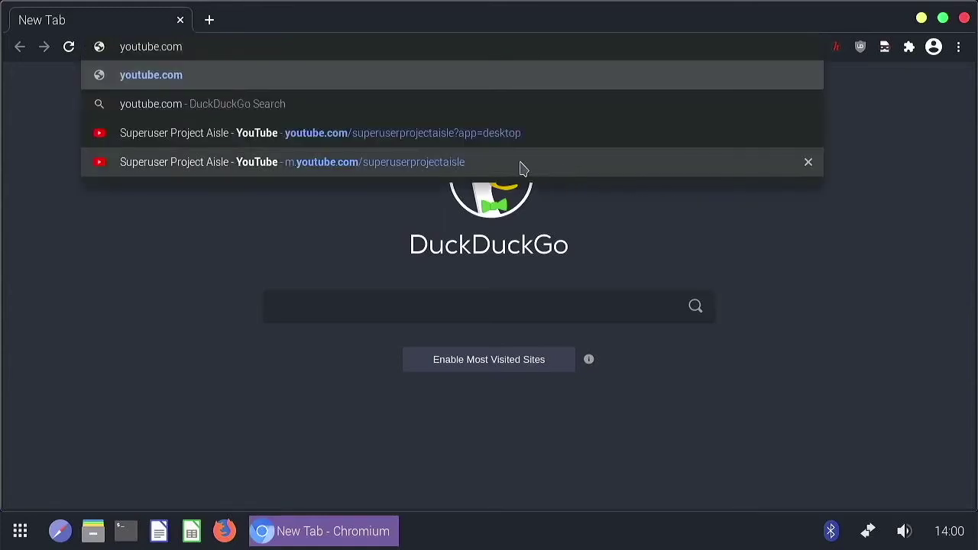
{"action": "left_click", "coordinate": [320, 132]}
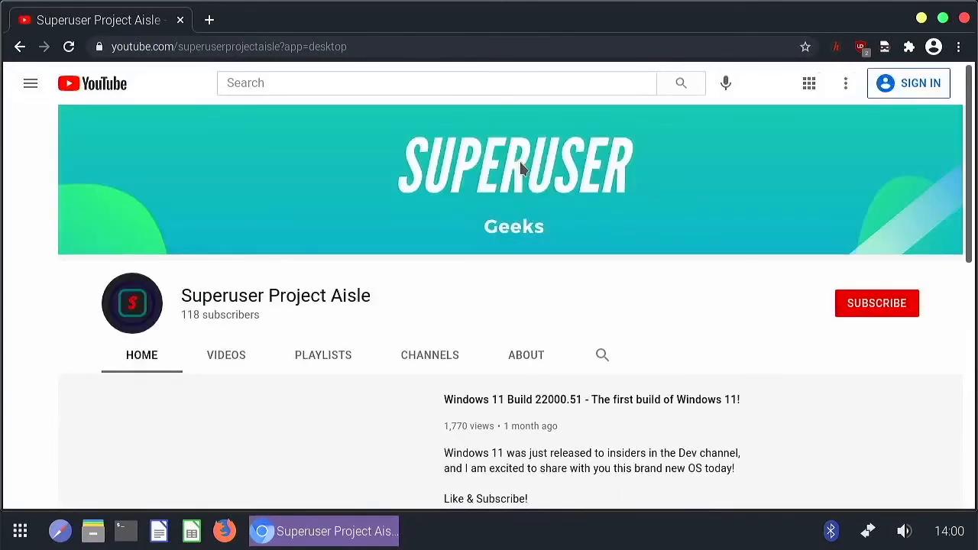
{"action": "left_click", "coordinate": [30, 83]}
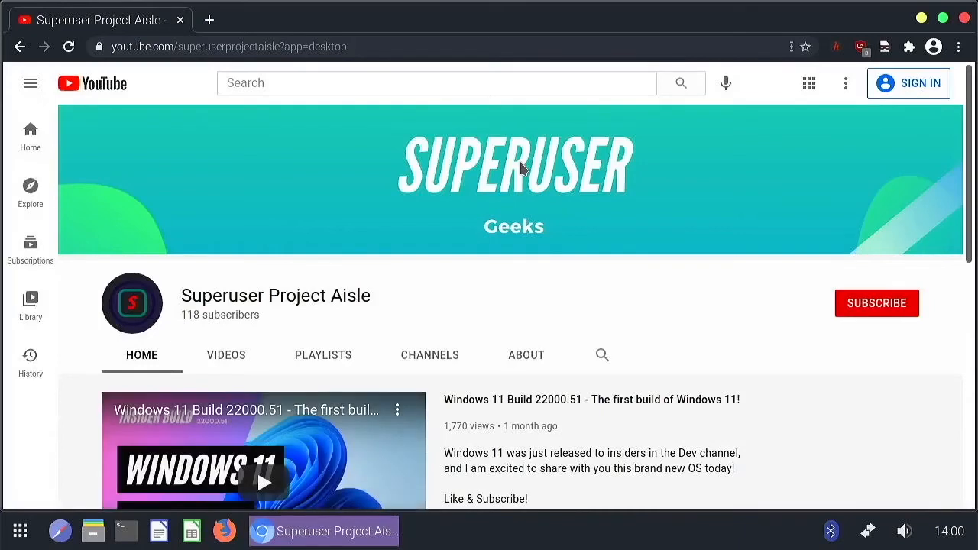
{"action": "left_click", "coordinate": [260, 47]}
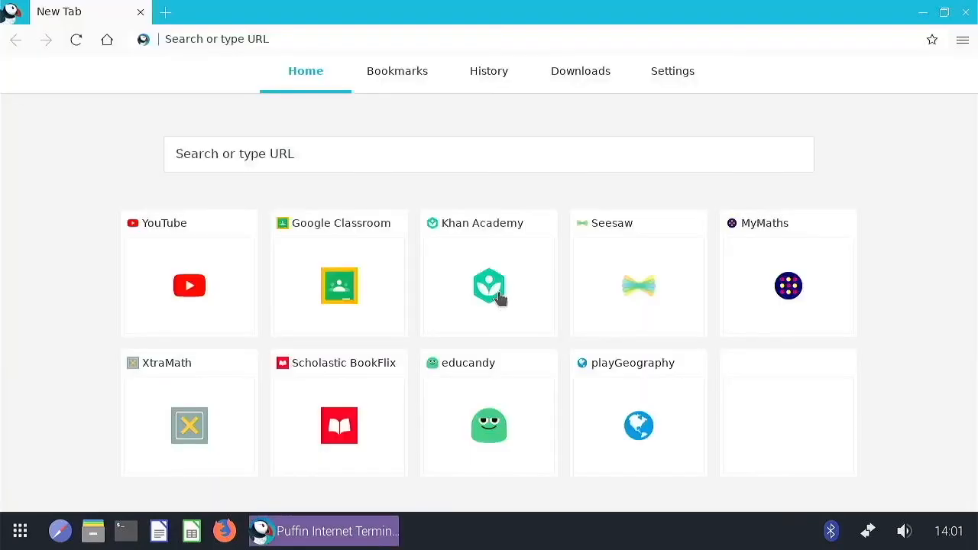
{"action": "mouse_move", "coordinate": [489, 287]}
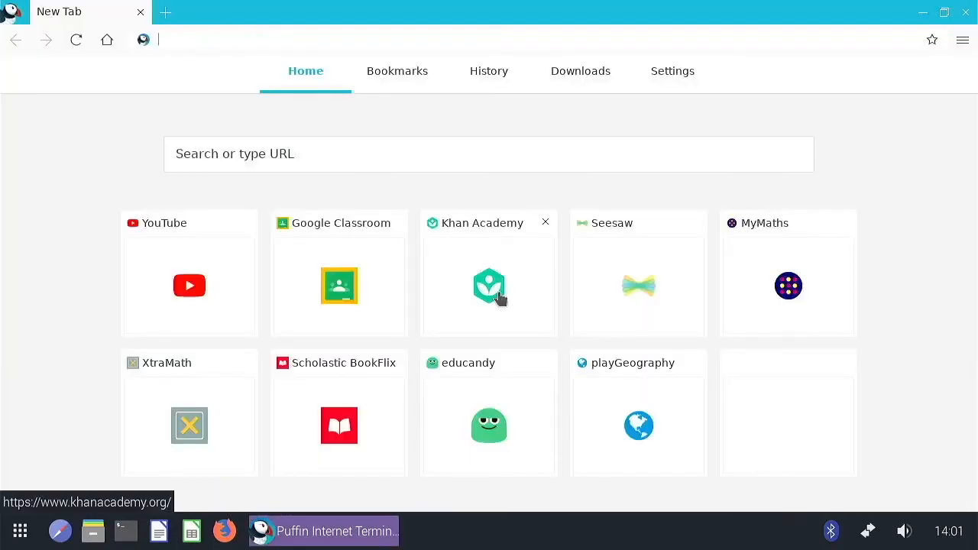
{"action": "mouse_move", "coordinate": [616, 107]}
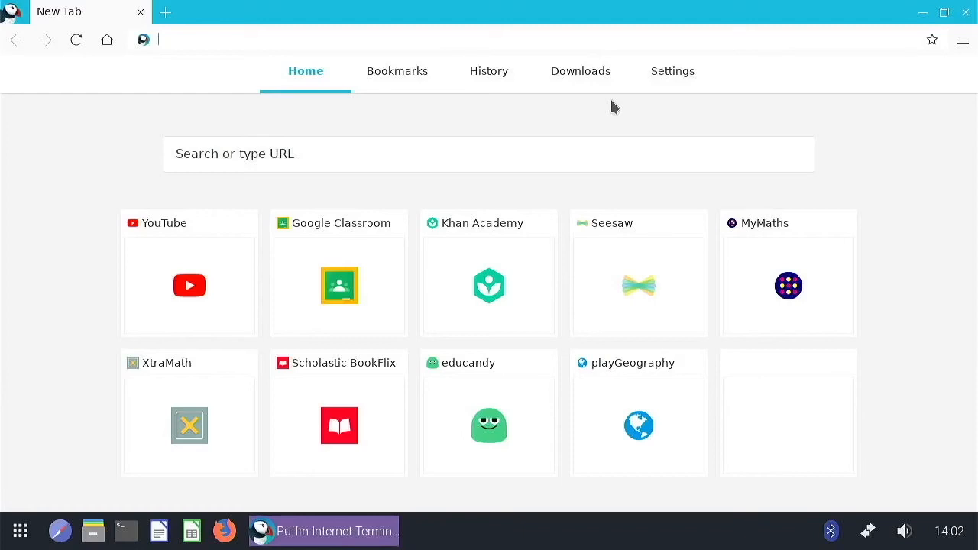
Step: Type 'y', pick the Superuser Project Aisle YouTube suggestion, and reselect the address
{"action": "type", "text": "y"}
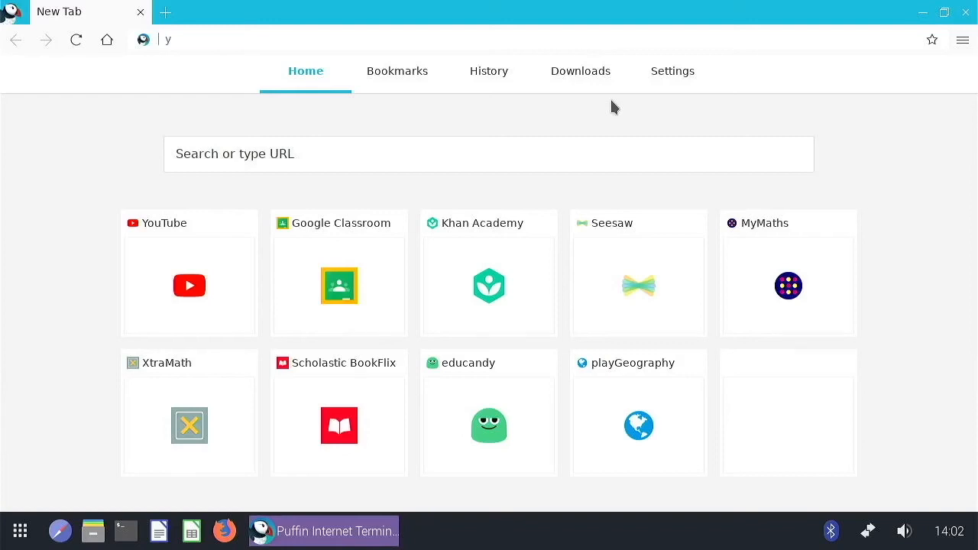
{"action": "left_click", "coordinate": [189, 286]}
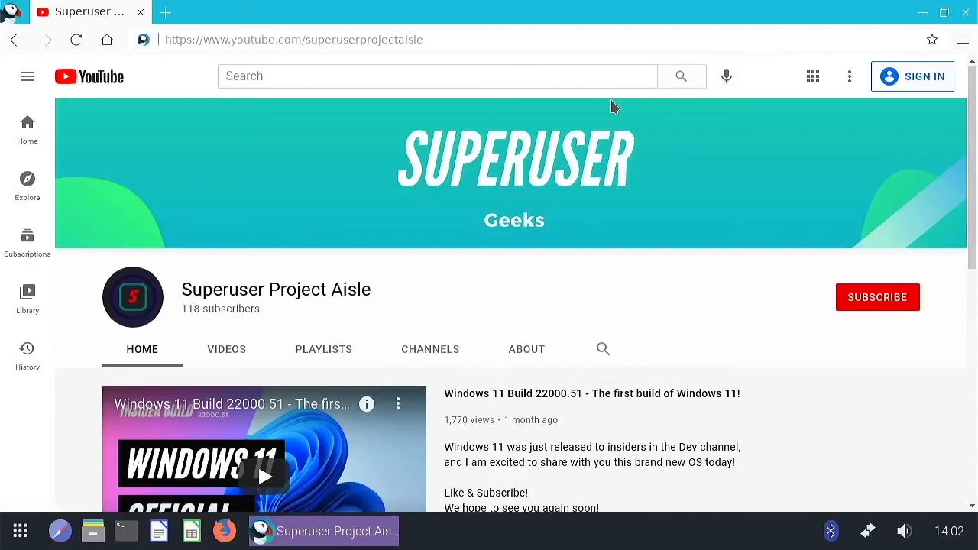
{"action": "left_click", "coordinate": [294, 39]}
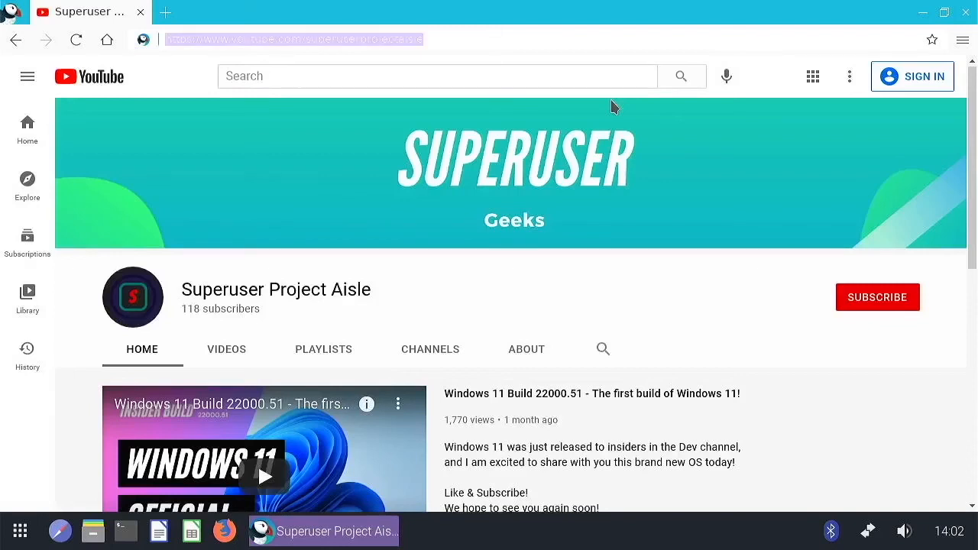